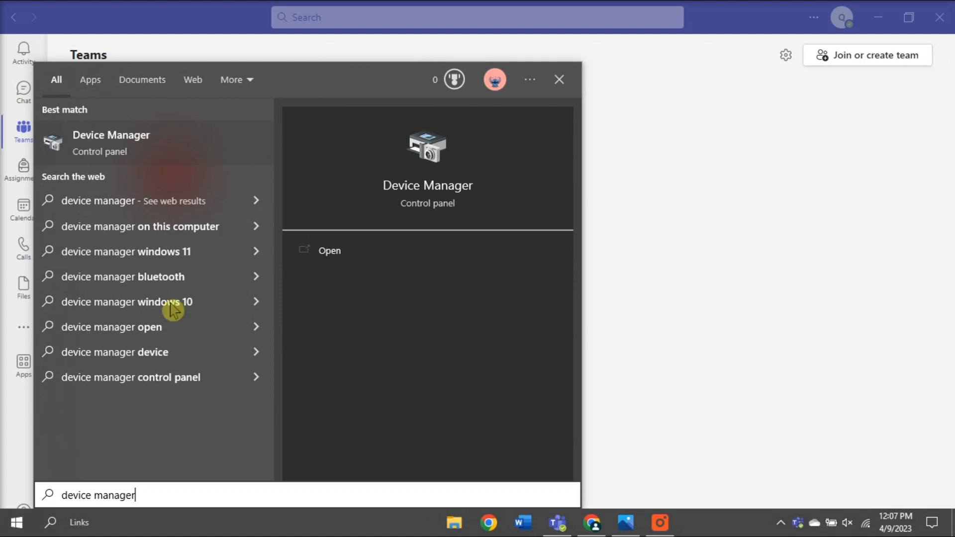
# Open Device Manager, expand Display adapters and right-click Intel HD Graphics 620.
pyautogui.click(329, 250)
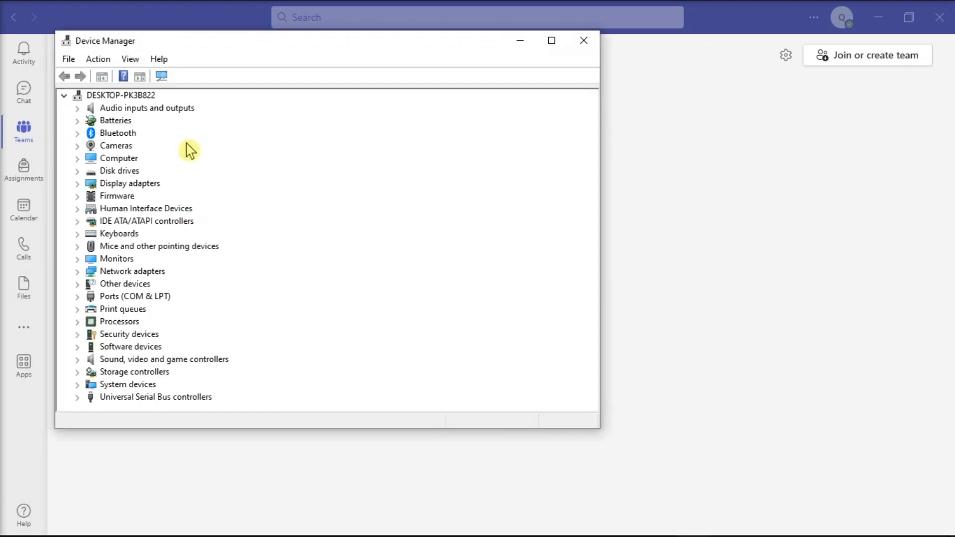
pyautogui.click(130, 183)
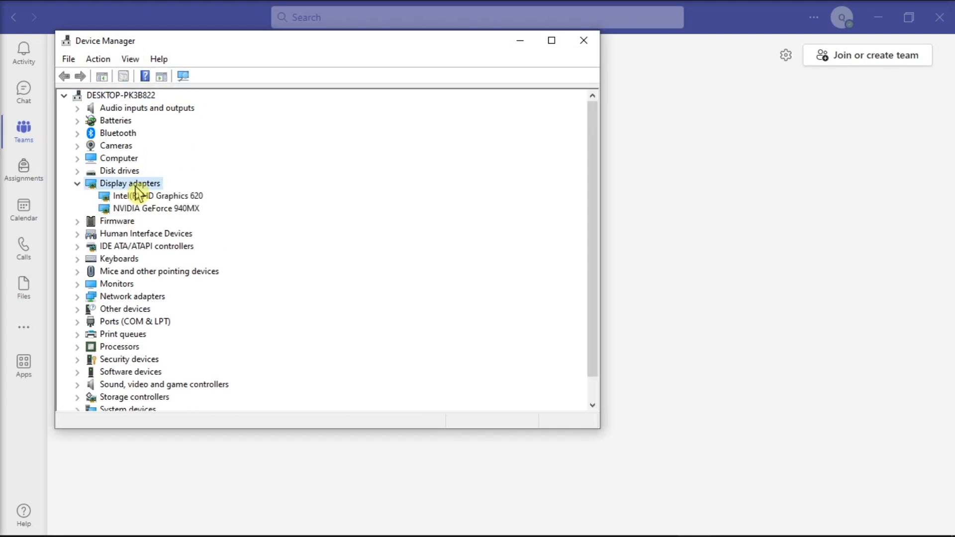
pyautogui.rightClick(152, 196)
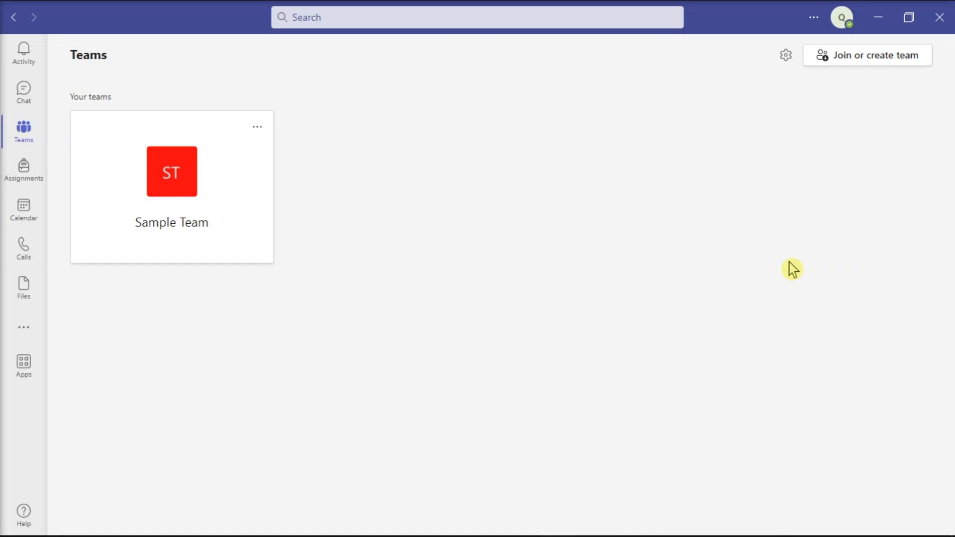
# Search 'DEVICE MANAGER' again and open the result to follow the Imaging devices references.
pyautogui.write('DEVICE MANAGER')
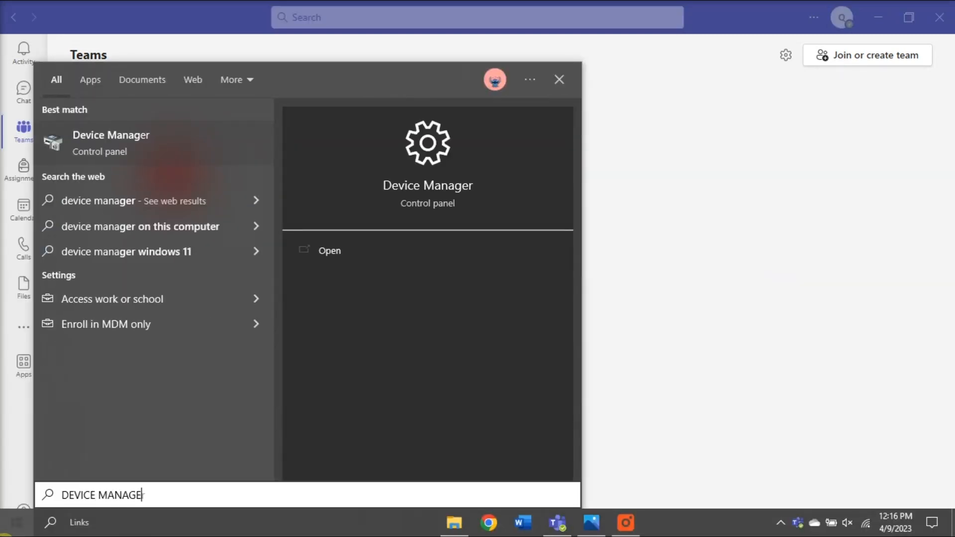
pyautogui.click(329, 250)
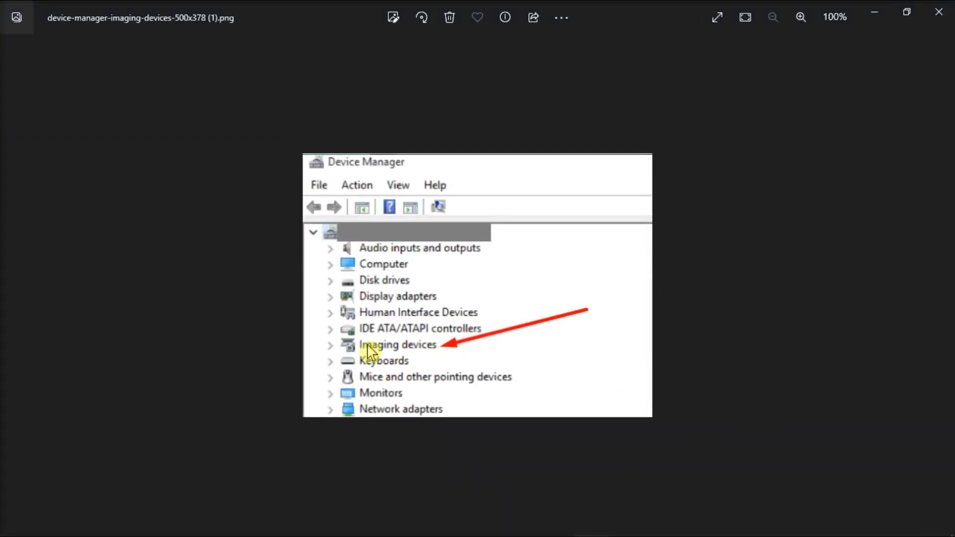
pyautogui.moveTo(390, 358)
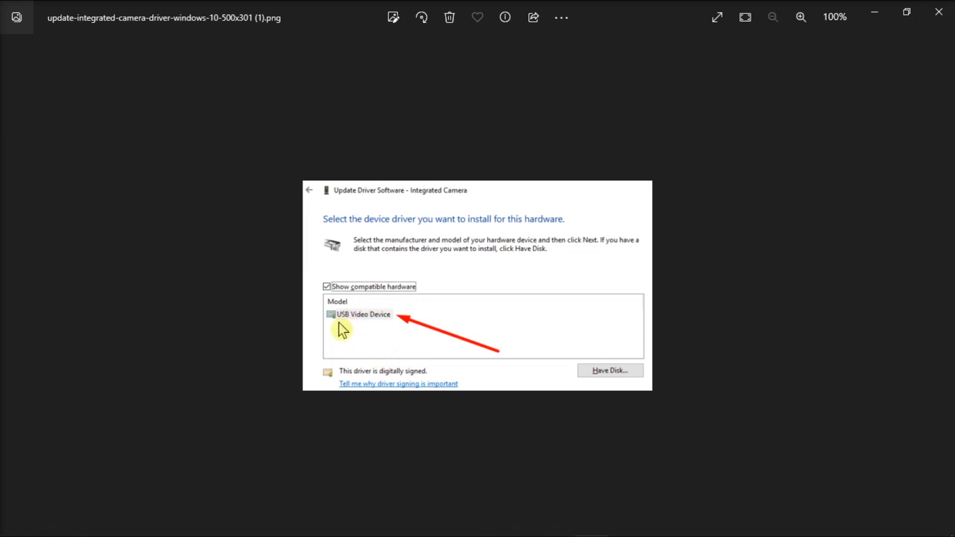
pyautogui.moveTo(385, 330)
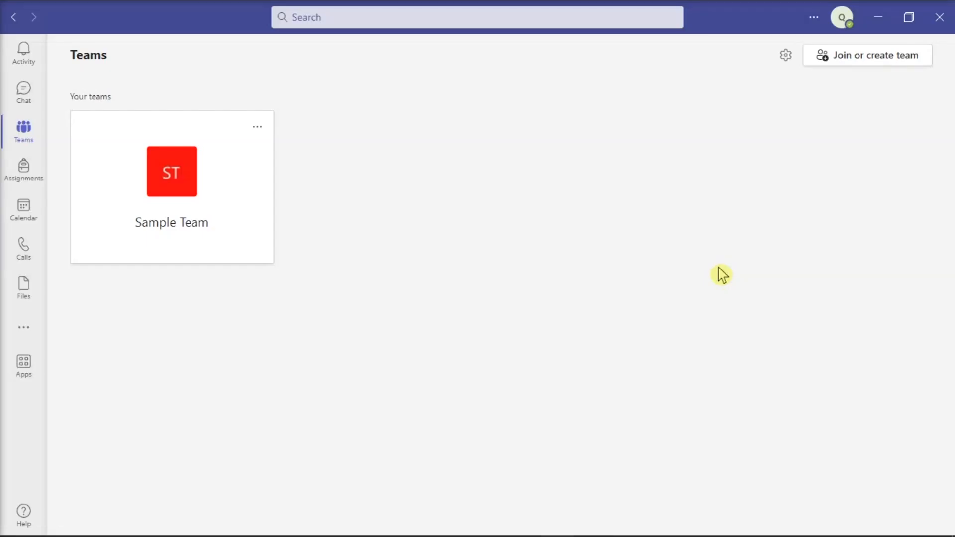
# Check Teams for updates and dismiss the 'You've got the latest updates' notice.
pyautogui.click(90, 96)
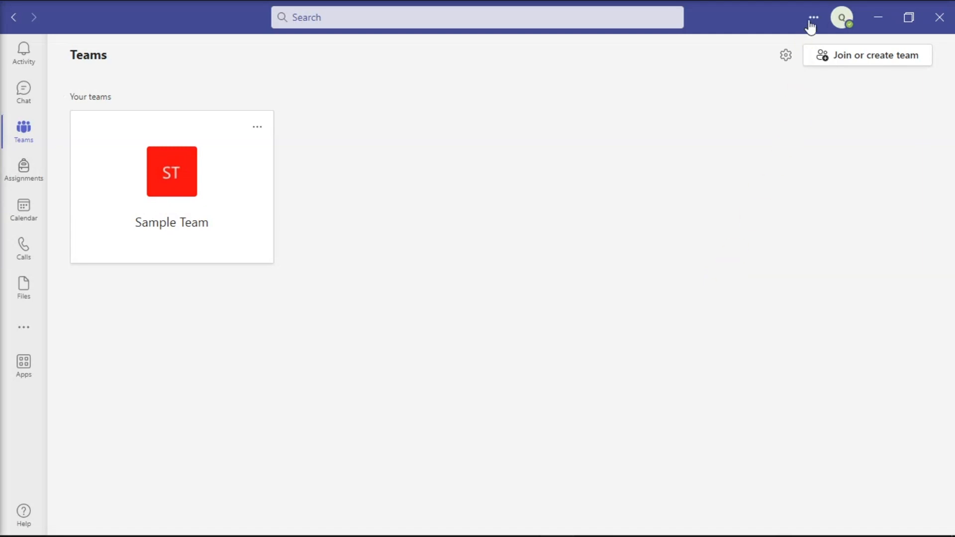
pyautogui.click(813, 17)
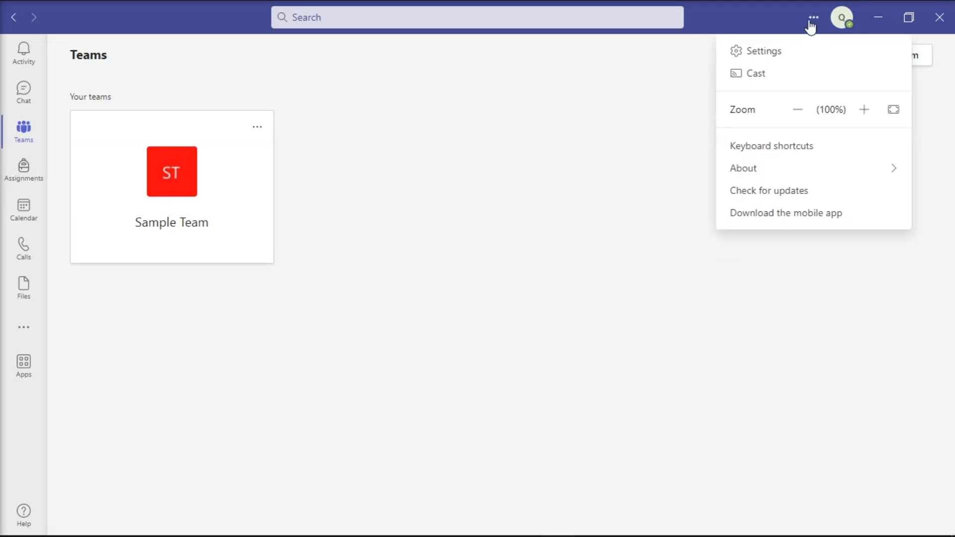
pyautogui.moveTo(792, 195)
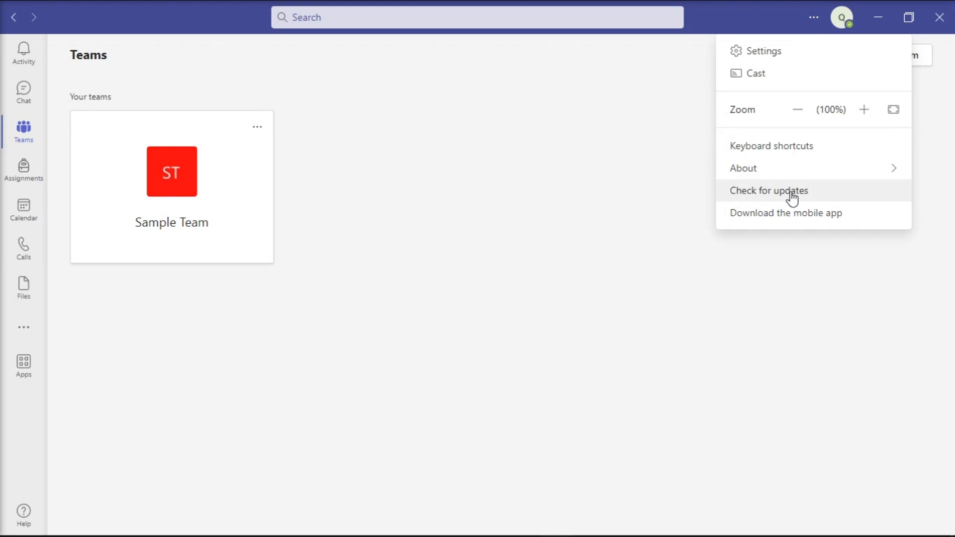
pyautogui.click(769, 190)
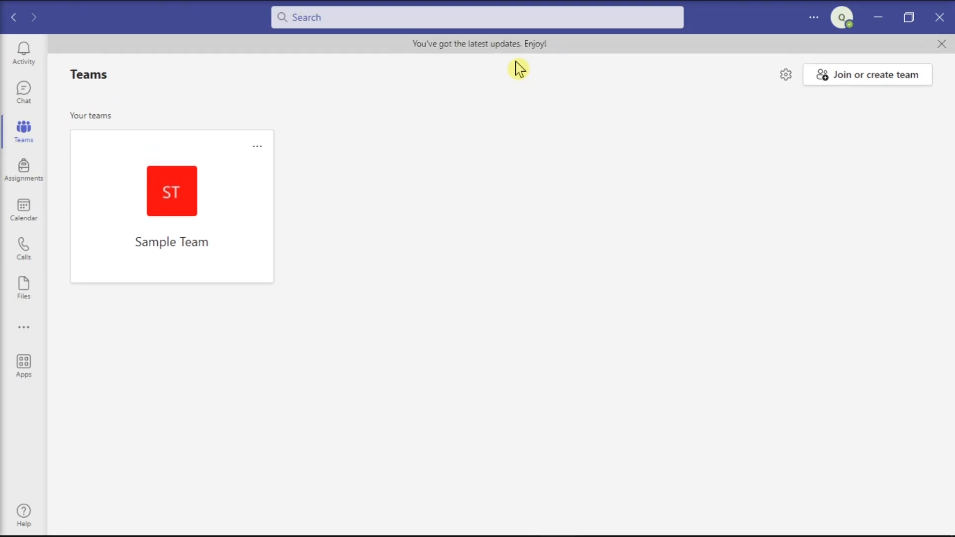
pyautogui.moveTo(571, 53)
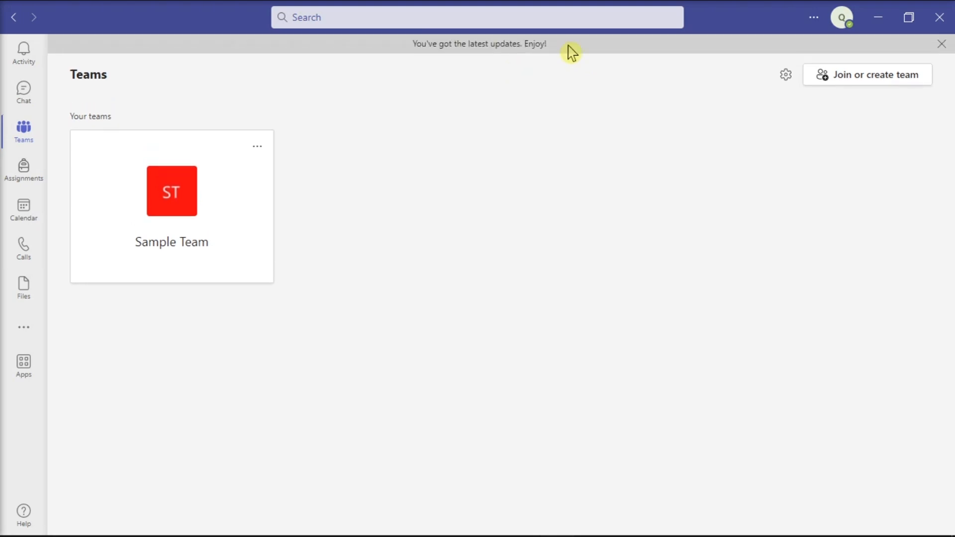
pyautogui.click(942, 43)
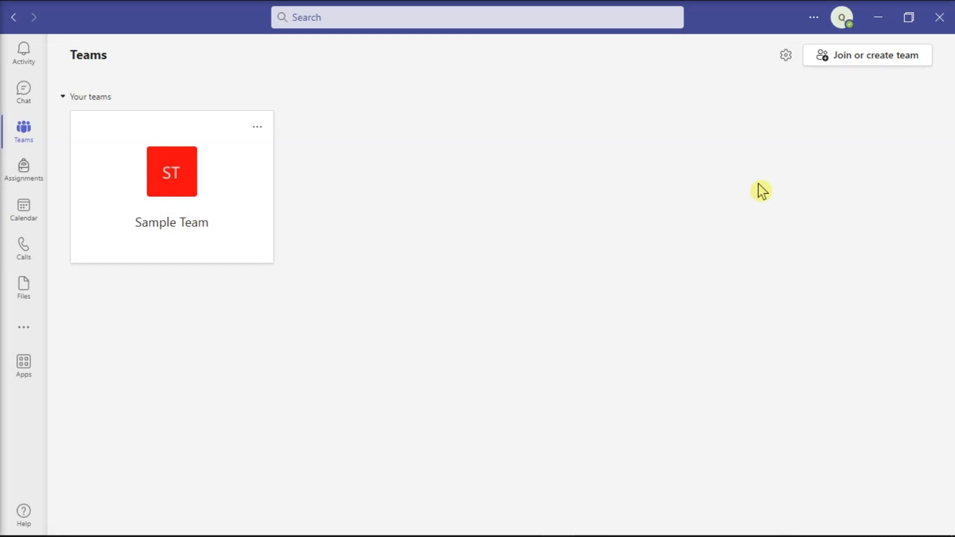
pyautogui.moveTo(810, 52)
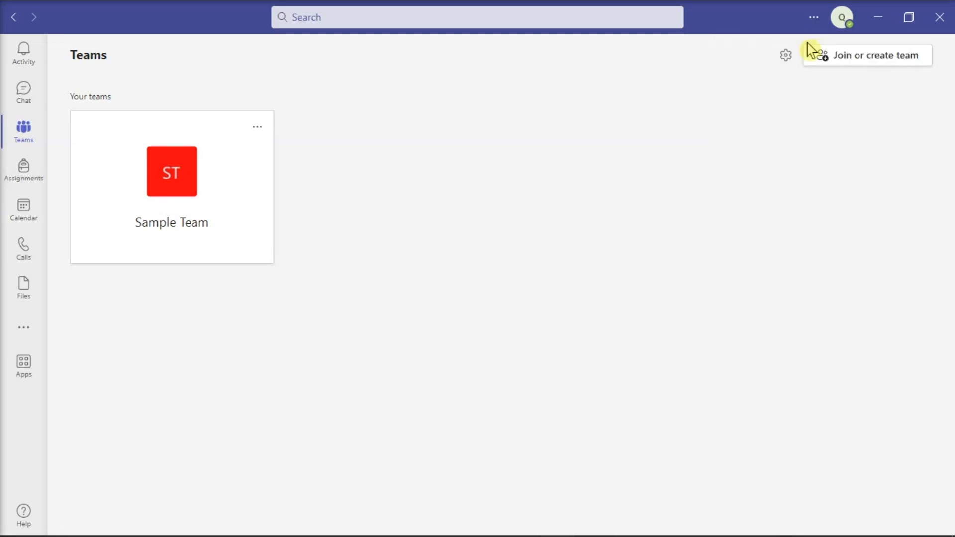
# Disable GPU hardware acceleration in Teams General settings, then open the Start menu.
pyautogui.click(785, 55)
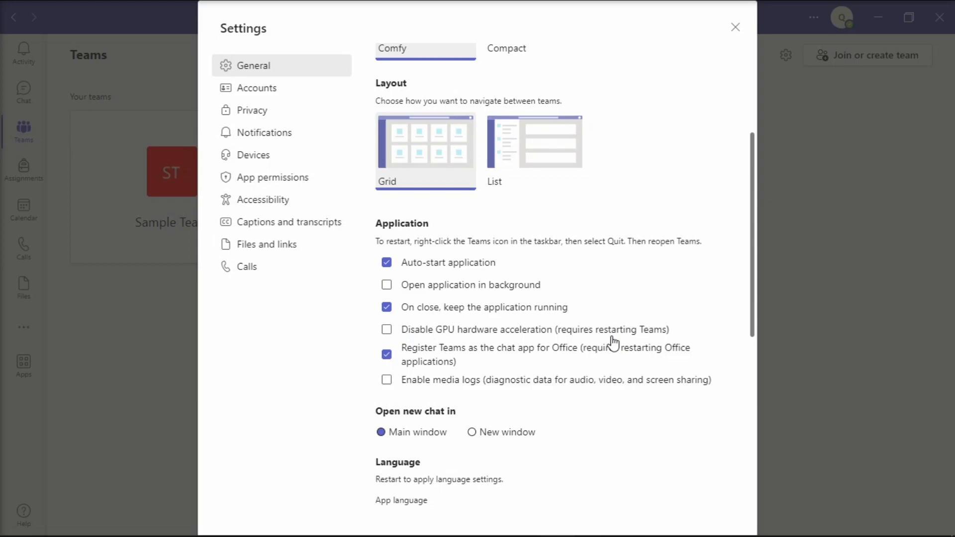
pyautogui.click(9, 522)
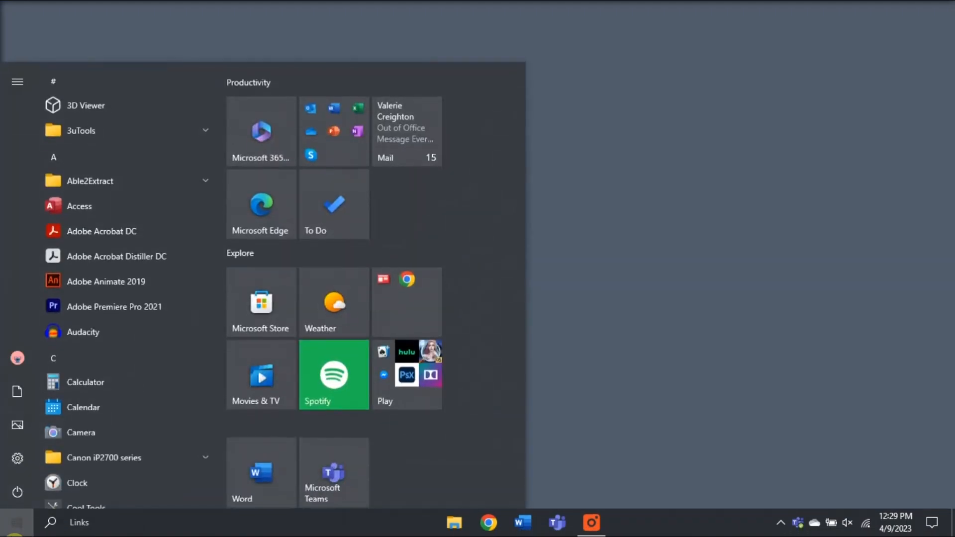
# Launch Registry Editor and go to HKEY_LOCAL_MACHINE\SYSTEM\CurrentControlSet\Control\GraphicsDrivers.
pyautogui.write('REGED')
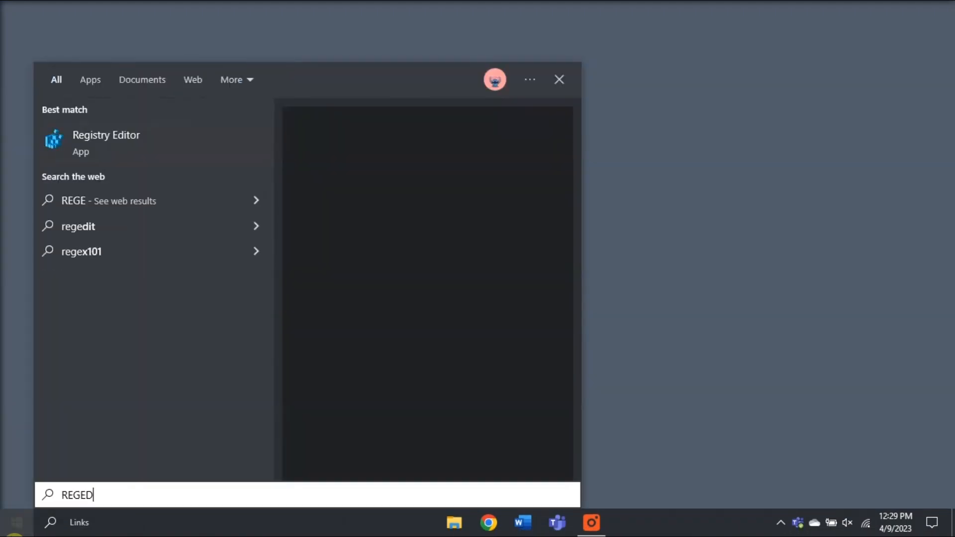
pyautogui.click(106, 141)
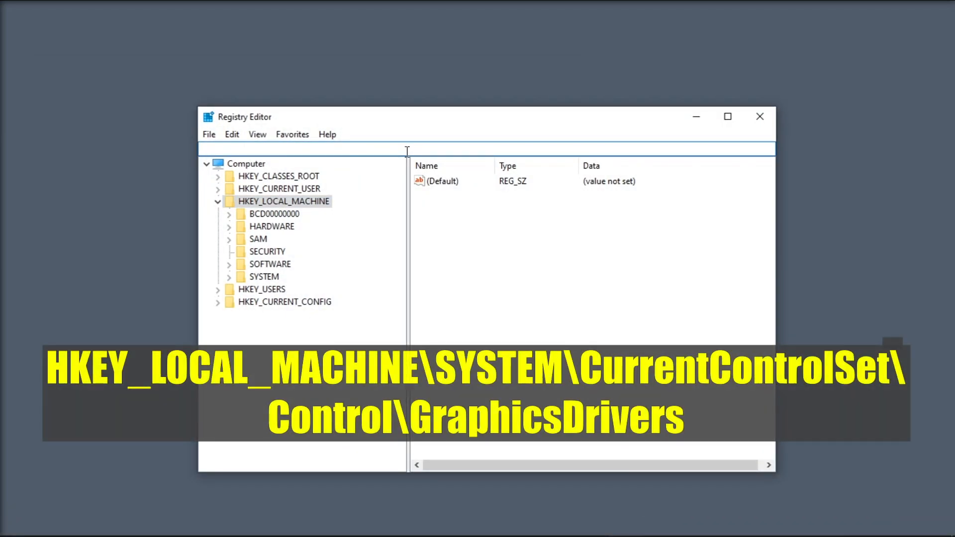
pyautogui.write('HKEY_LOCAL_MACHINE\\SYSTEM\\CurrentControlSet\\Control\\GraphicsDrivers')
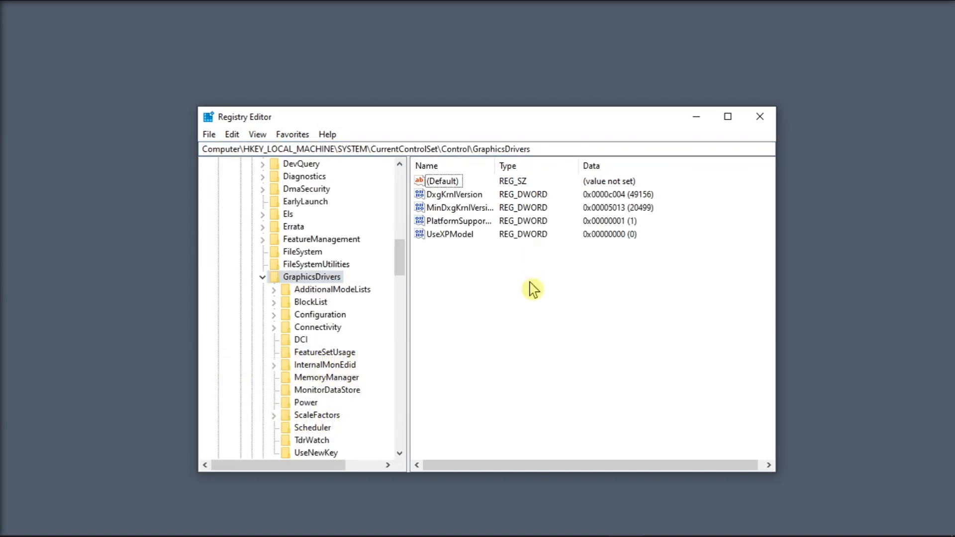
# Create a DWORD (32-bit) value named TdrDelay and set its data to 10.
pyautogui.rightClick(532, 288)
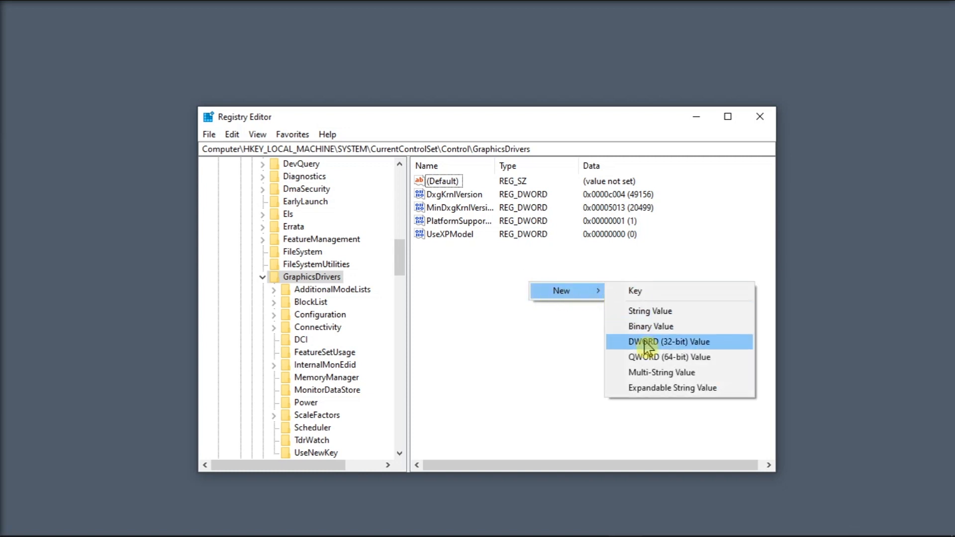
pyautogui.click(665, 341)
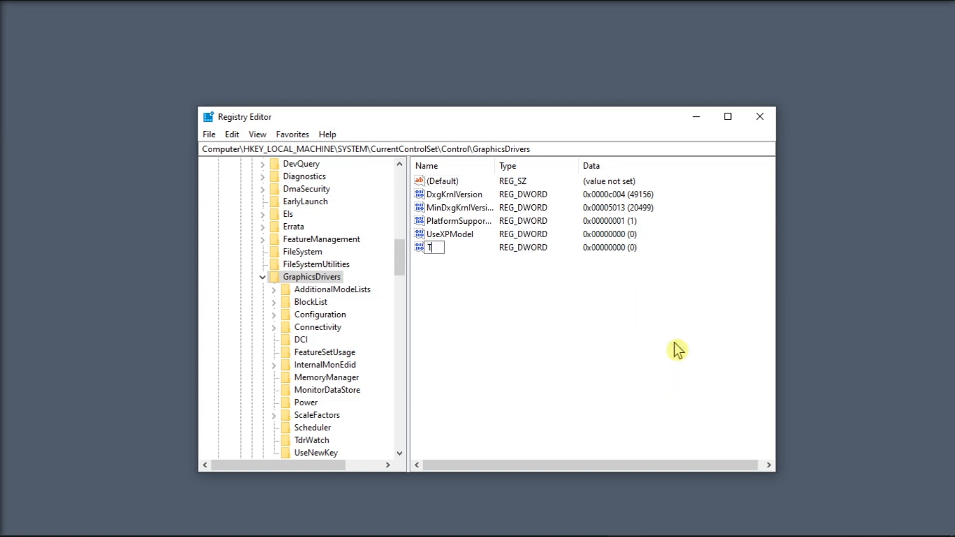
pyautogui.write('TdrDelay')
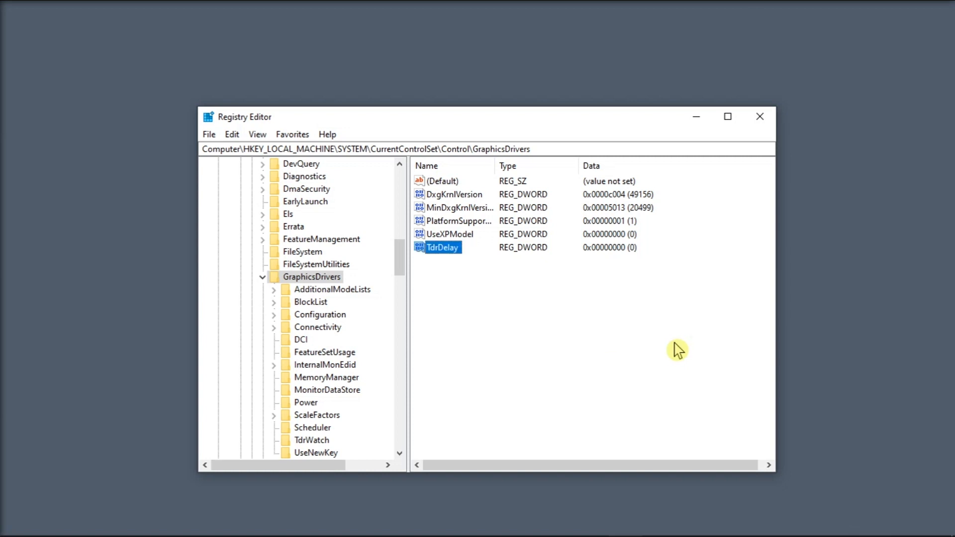
pyautogui.doubleClick(442, 247)
pyautogui.write('10')
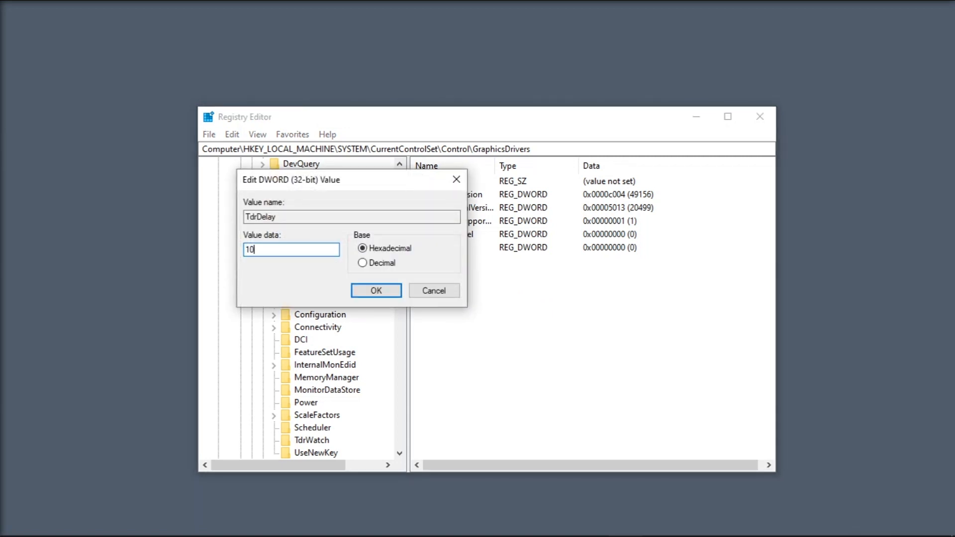
pyautogui.moveTo(276, 267)
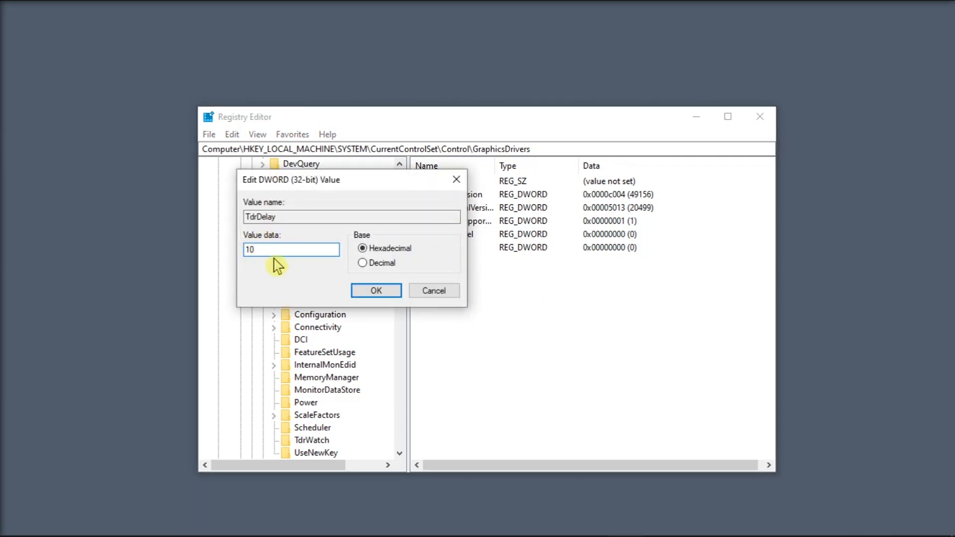
pyautogui.click(375, 291)
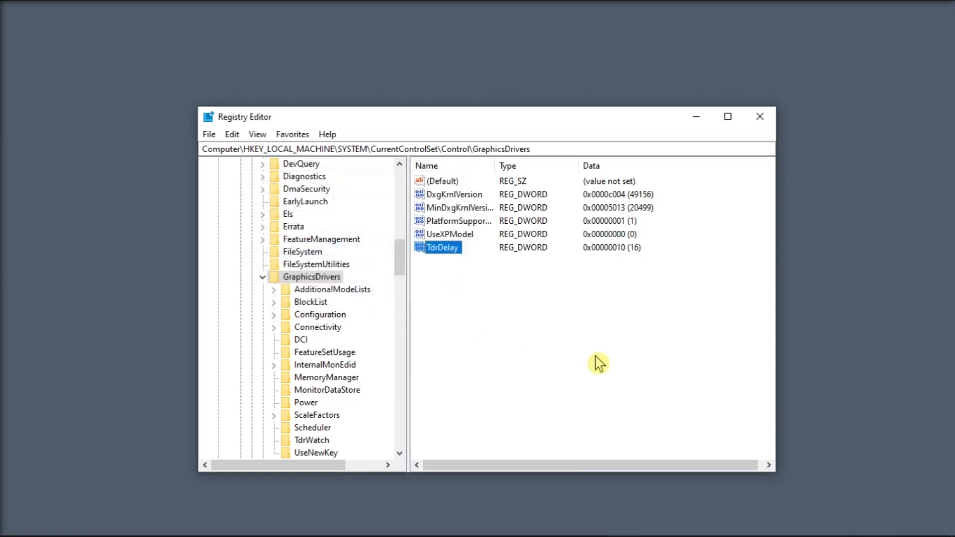